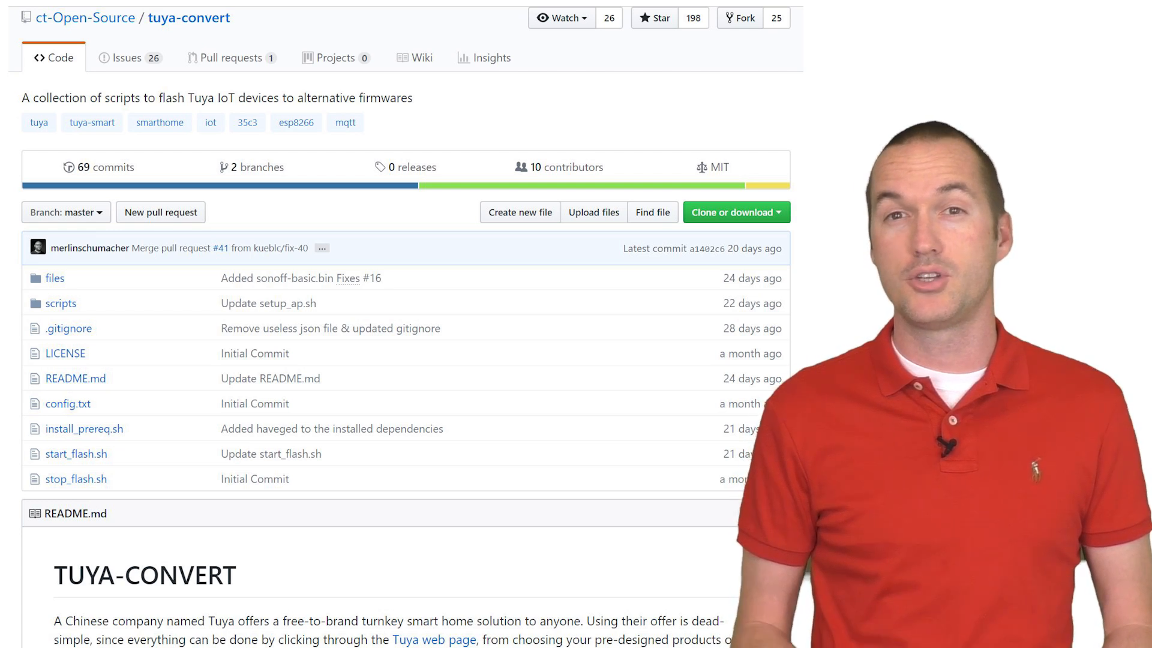
Review the tuya-convert README's flashing procedure in GitHub
scroll("down", 3)
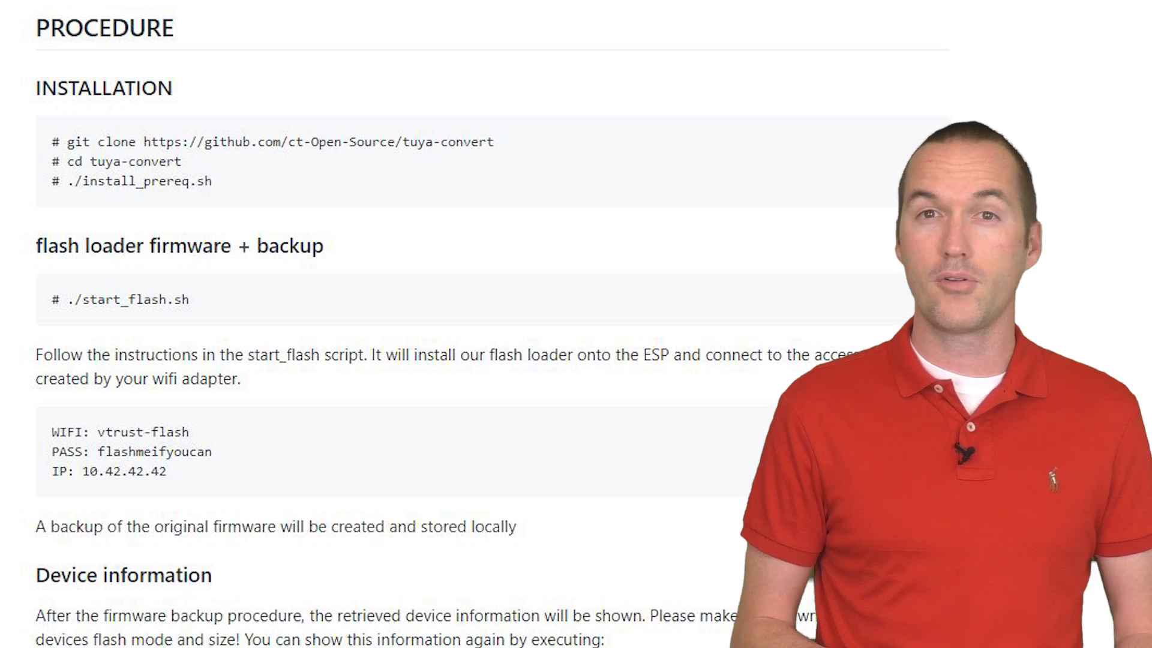
scroll("down", 3)
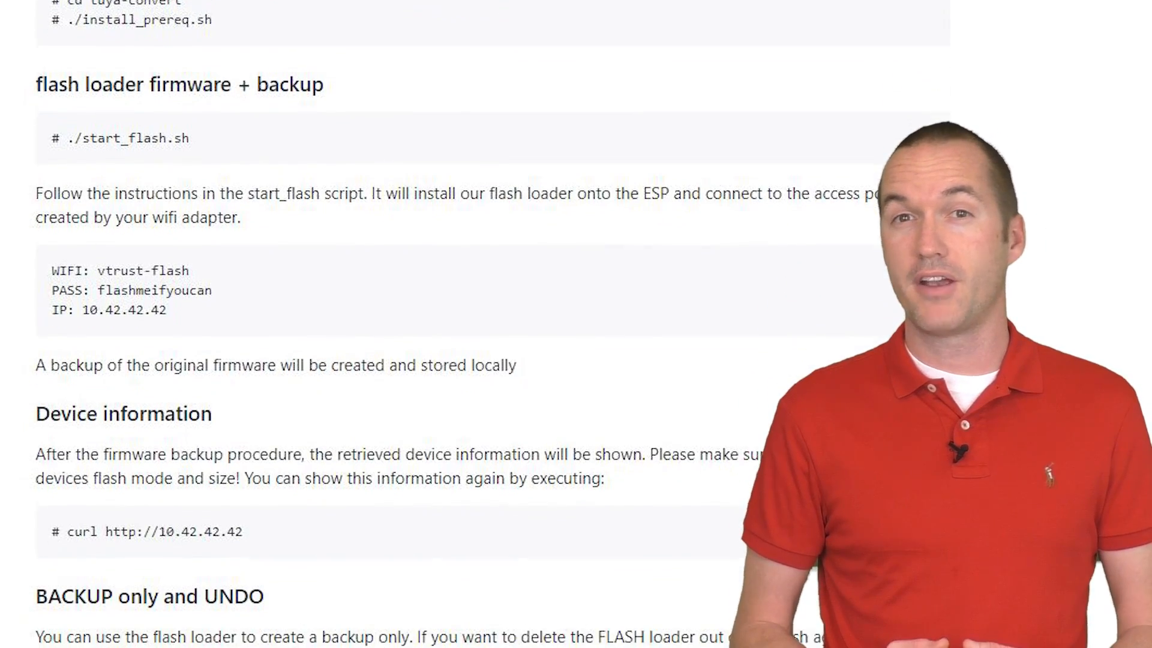
scroll("down", 3)
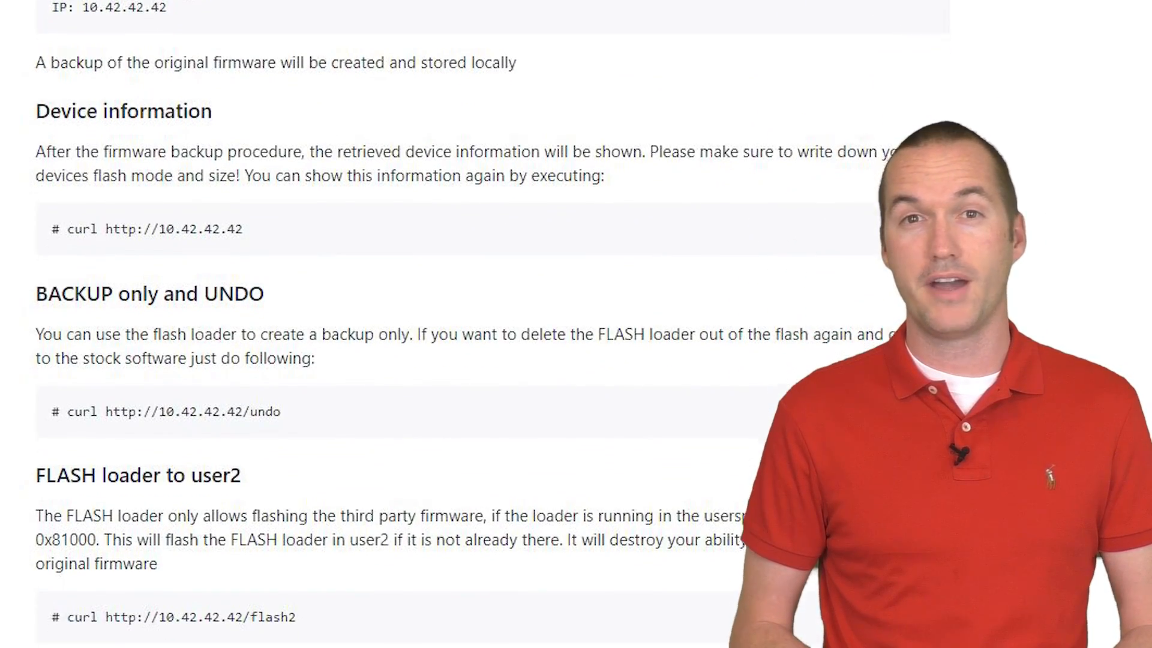
scroll("down", 3)
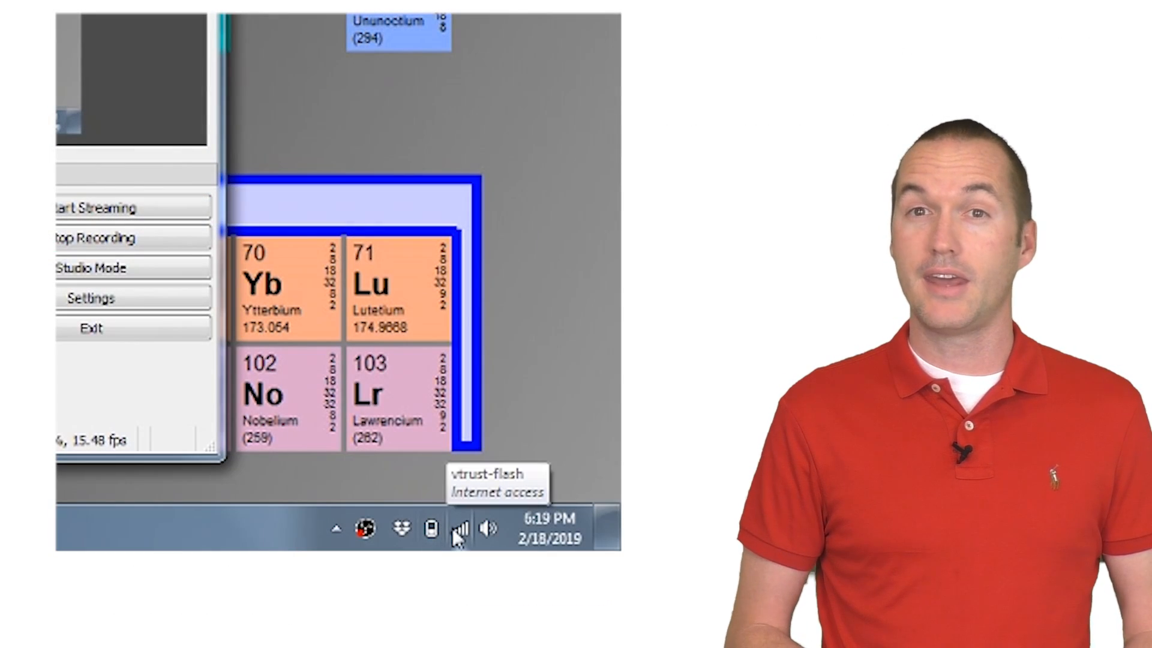
Join the device's sonoff-7032 wireless network to reach its Tasmota WiFi setup page
left_click(456, 533)
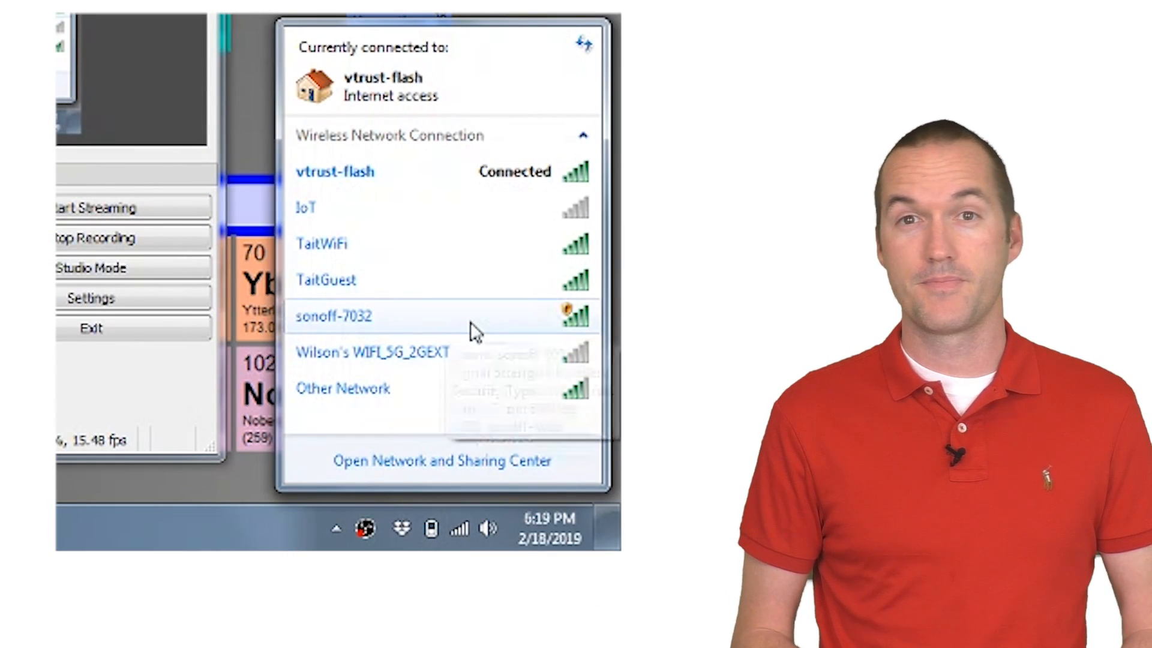
left_click(334, 317)
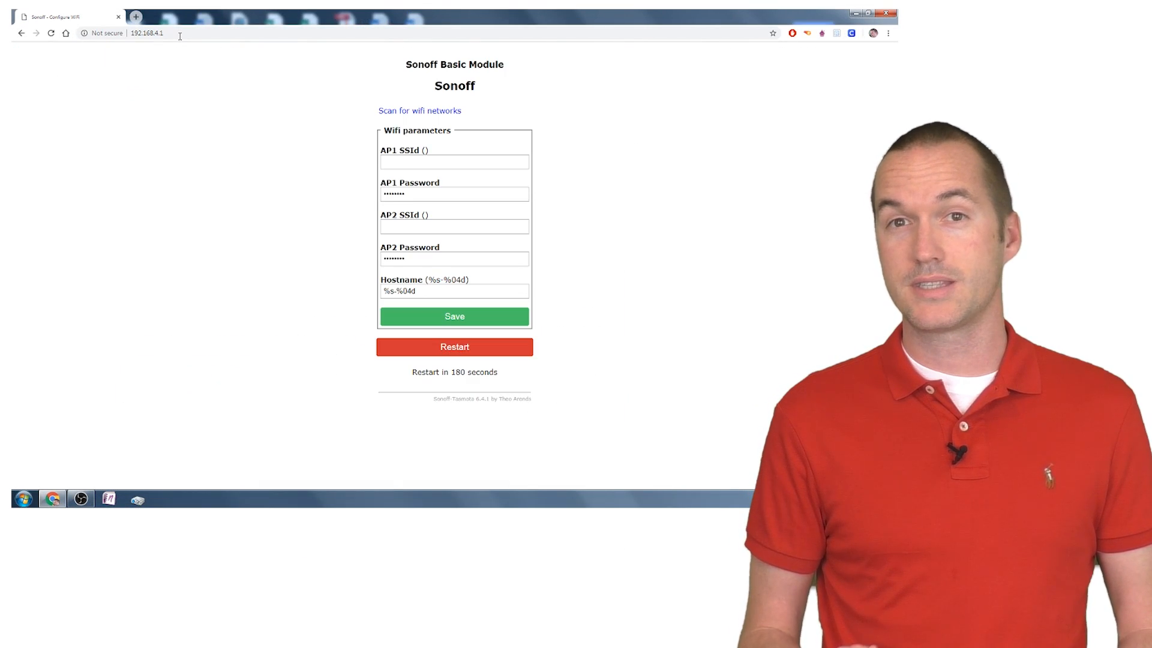
Set AP1 SSId to TaitWiFi with its password, then locate esp_1aa353.lan in the Fing network scan
type("TaitWiFi")
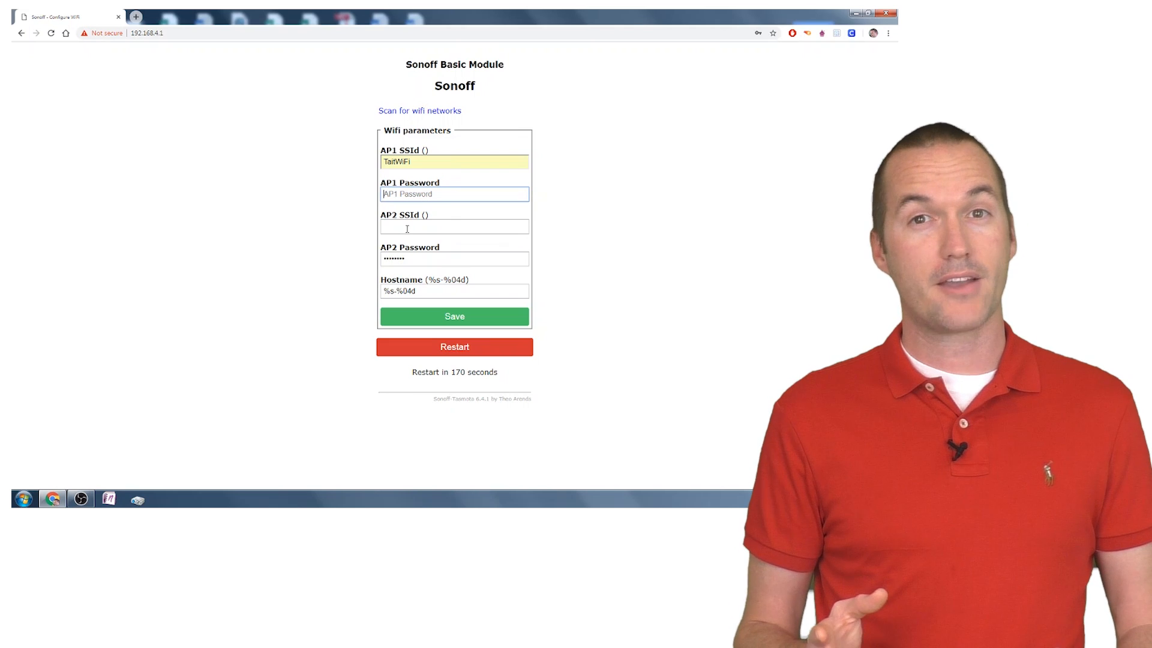
type("typewifi pass")
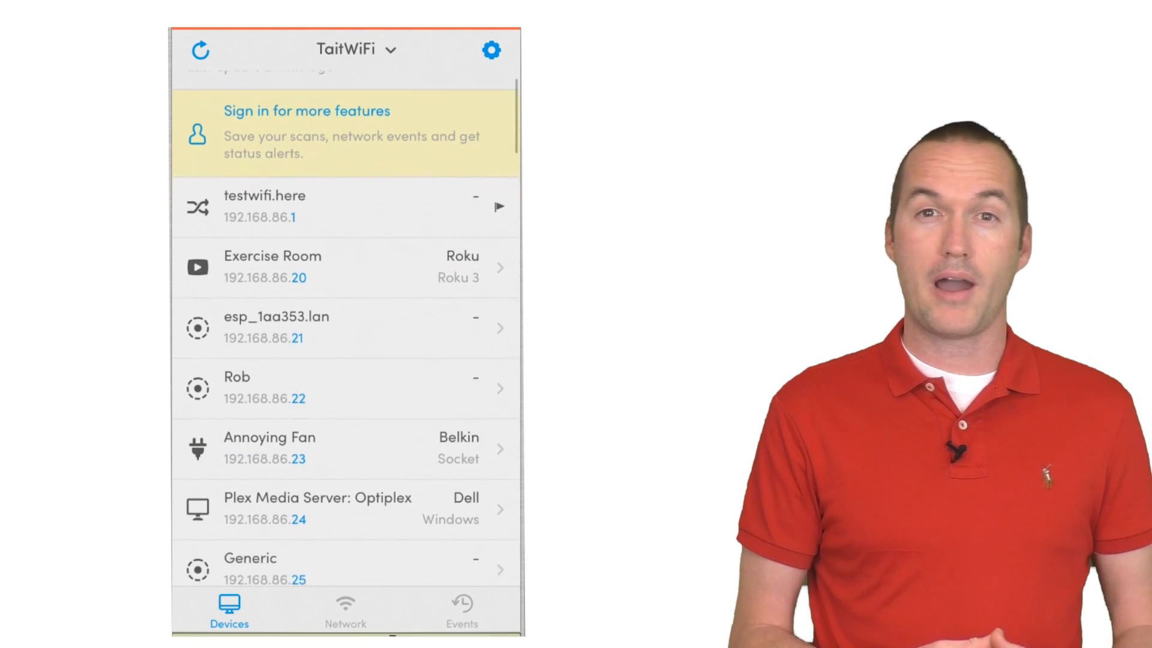
scroll("down", 3)
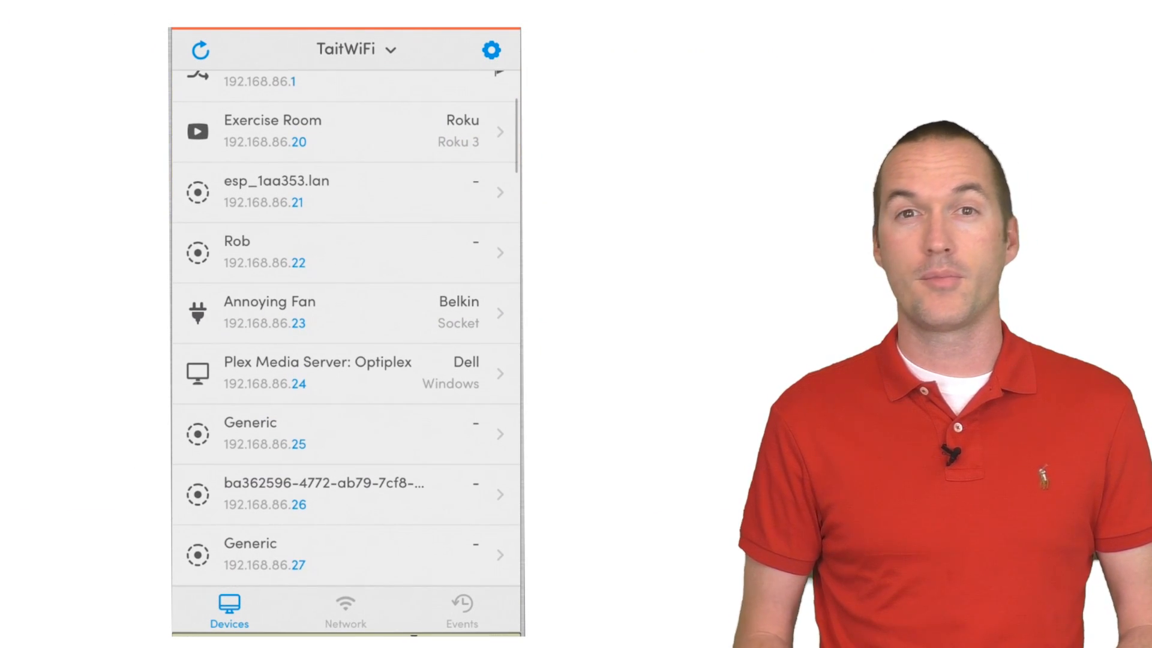